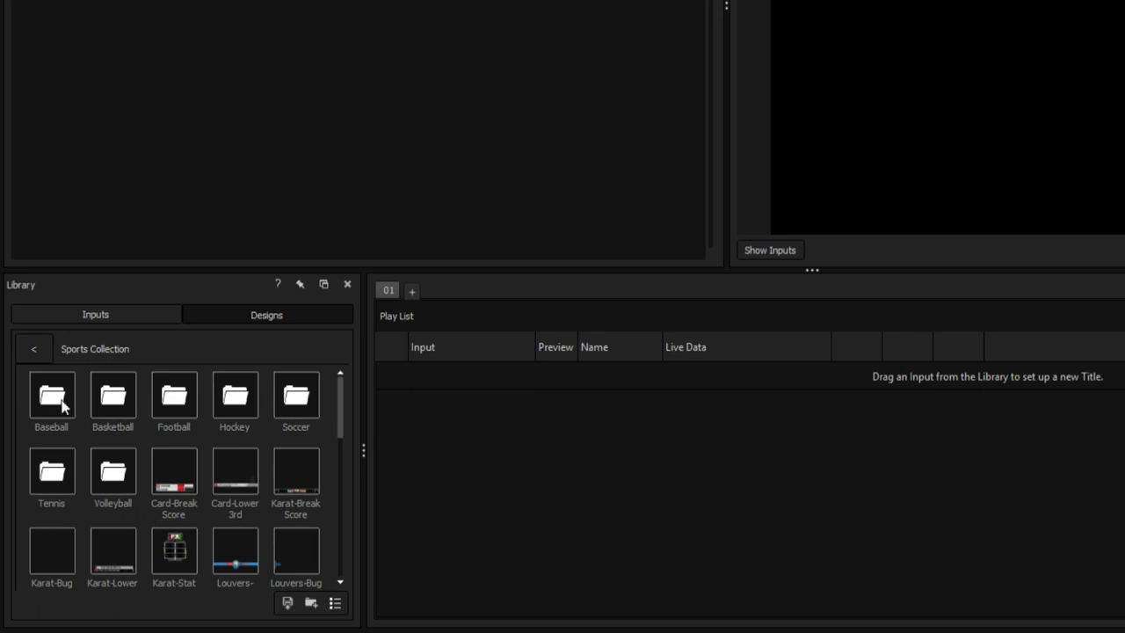
Add Piston-Baseball from the Baseball library to the Play List with Stat Crew Baseball/Softball input
double_click(51, 394)
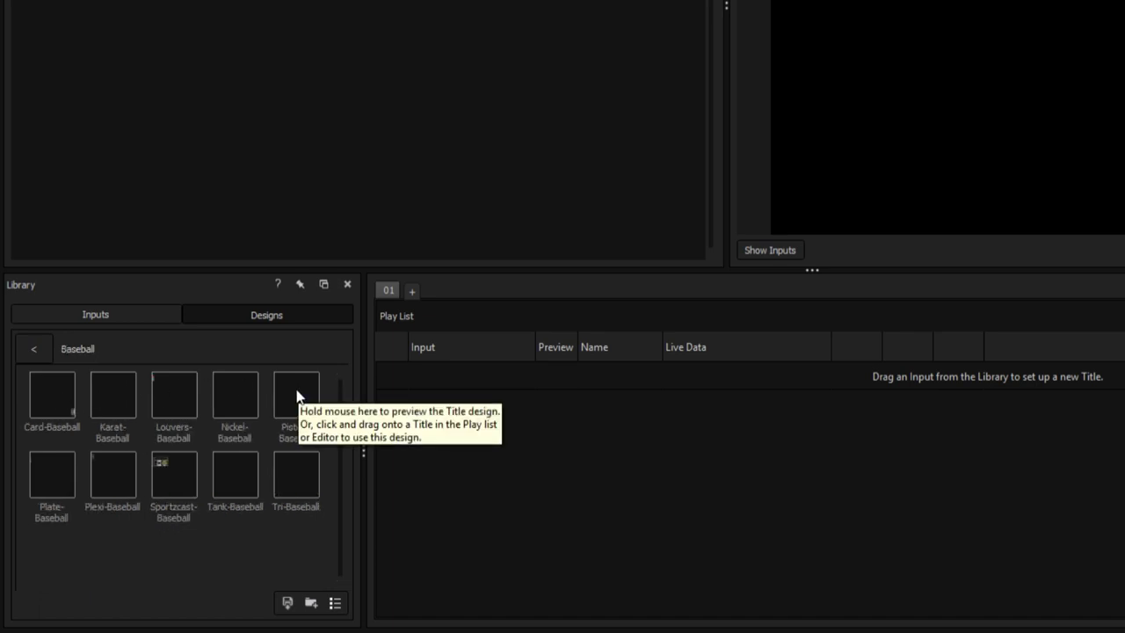
left_click_drag(296, 396, 597, 376)
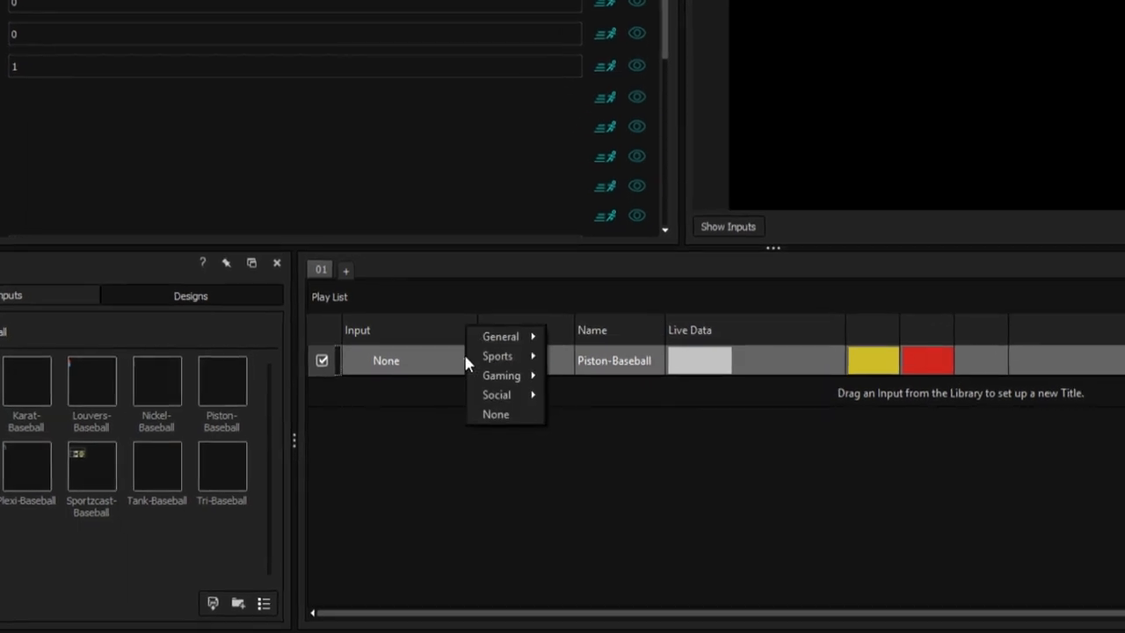
mouse_move(497, 355)
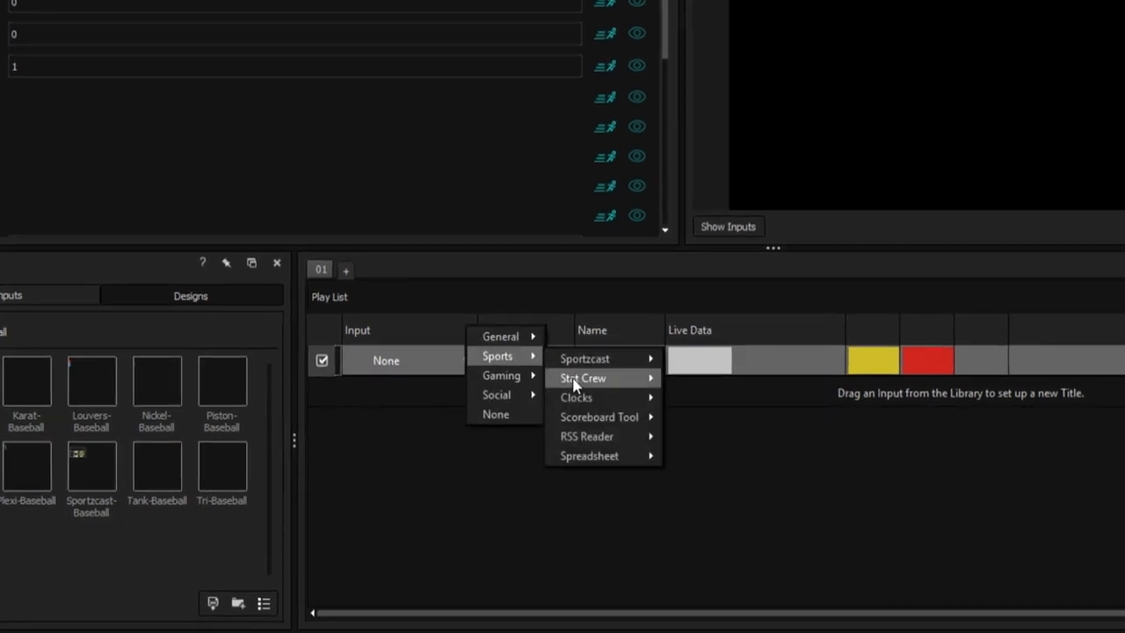
mouse_move(584, 378)
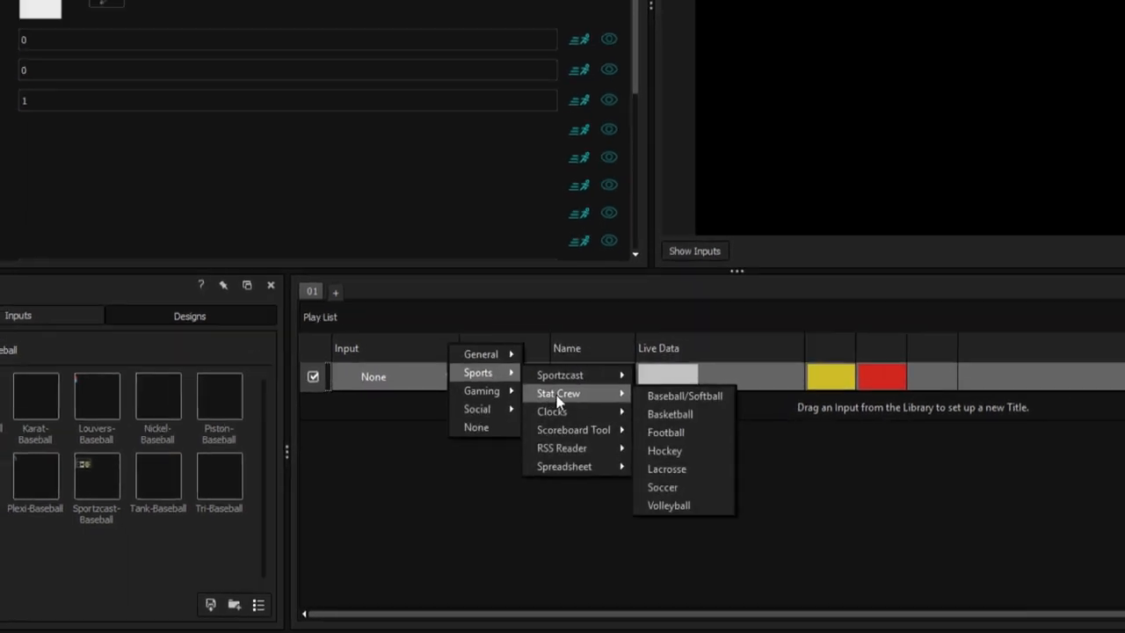
left_click(683, 396)
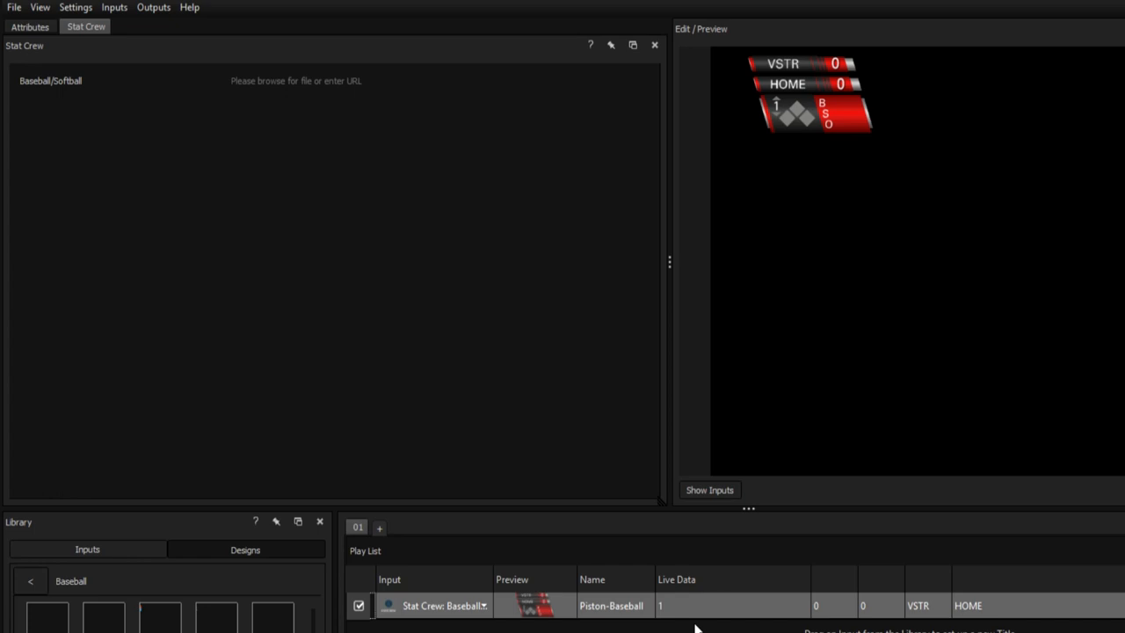
mouse_move(618, 81)
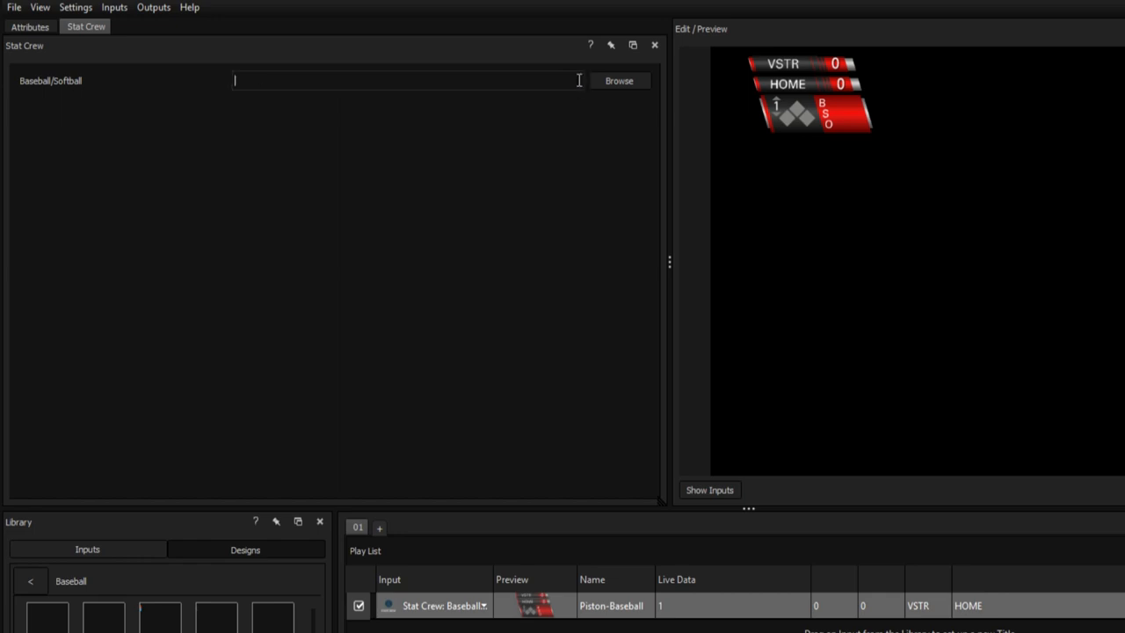
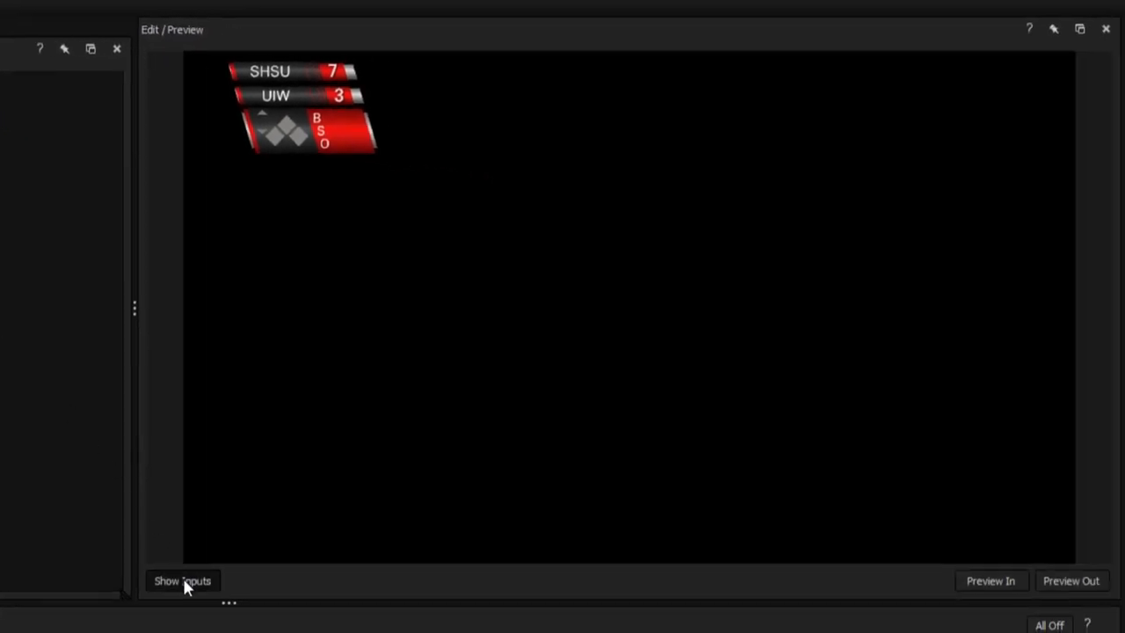
Show the Stat Crew inputs and inspect the Visitor Score and Home Score links
left_click(183, 580)
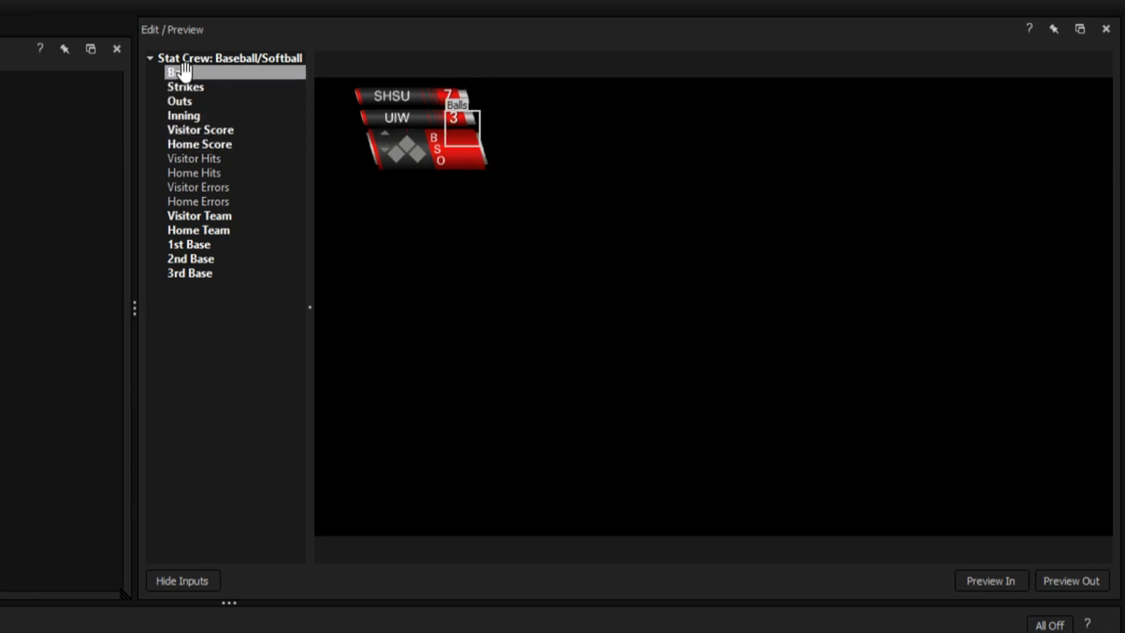
left_click(200, 130)
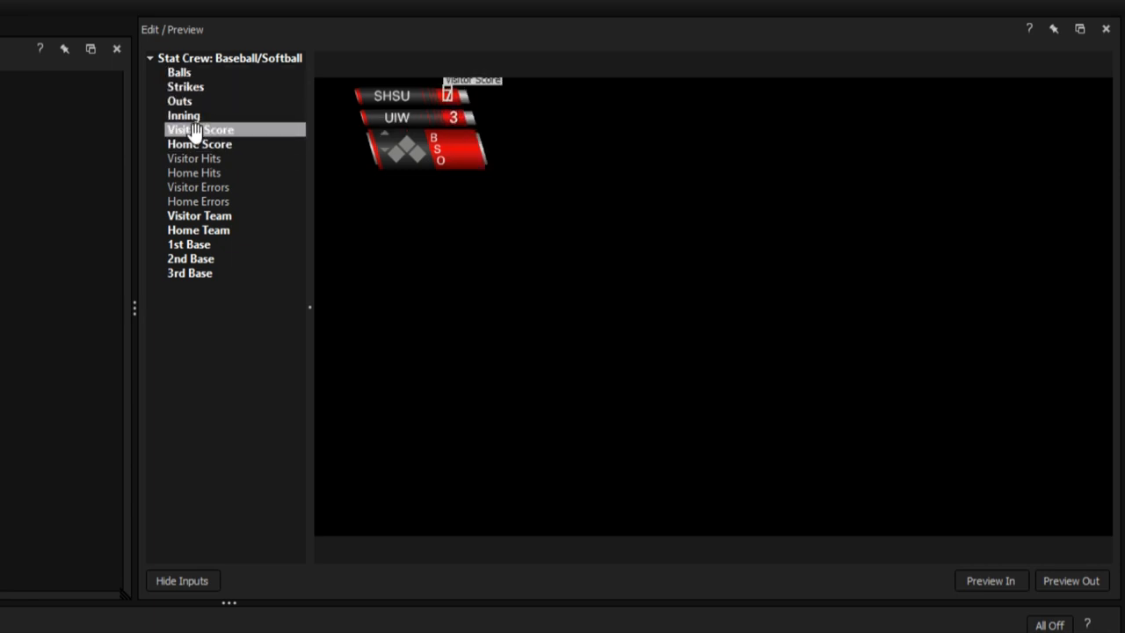
left_click(199, 144)
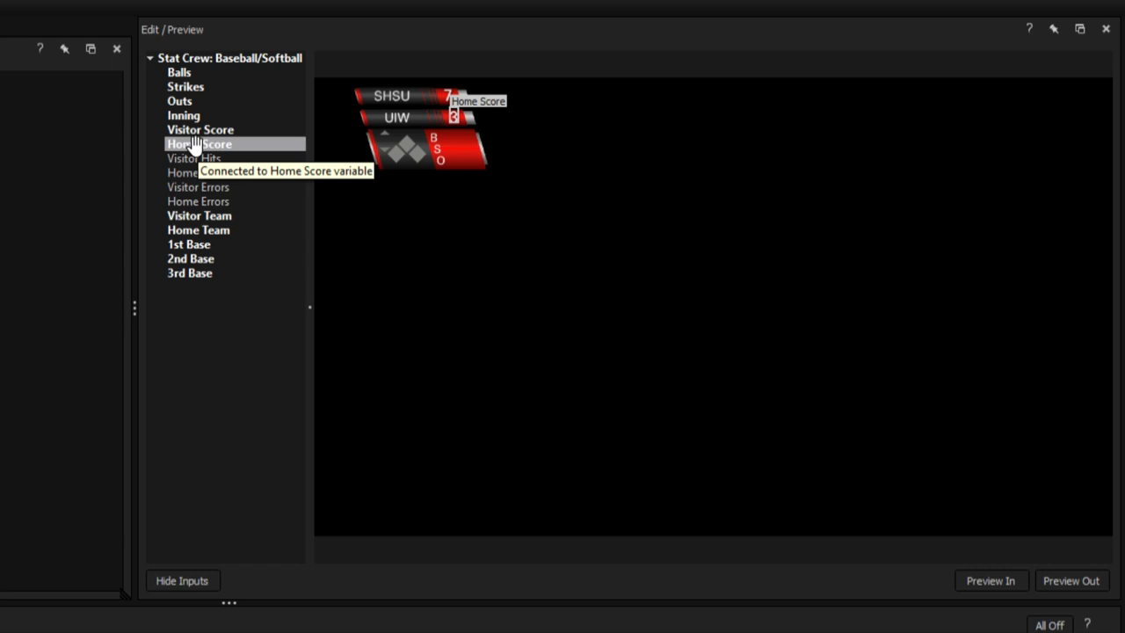